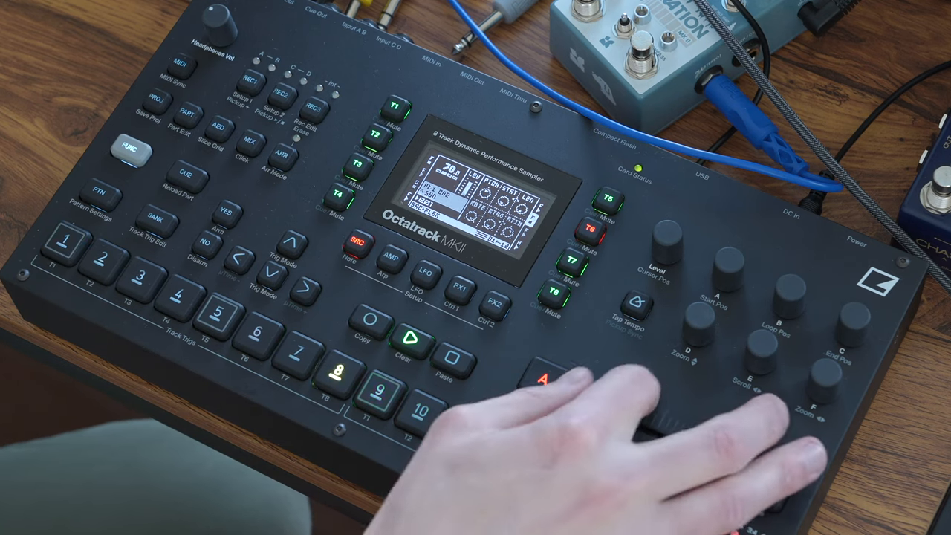
{"action": "left_click", "coordinate": [62, 241]}
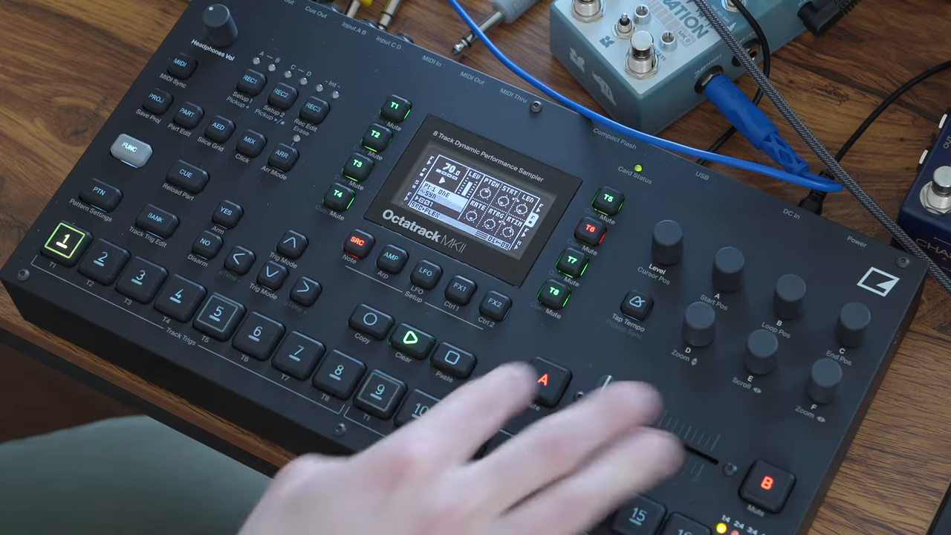